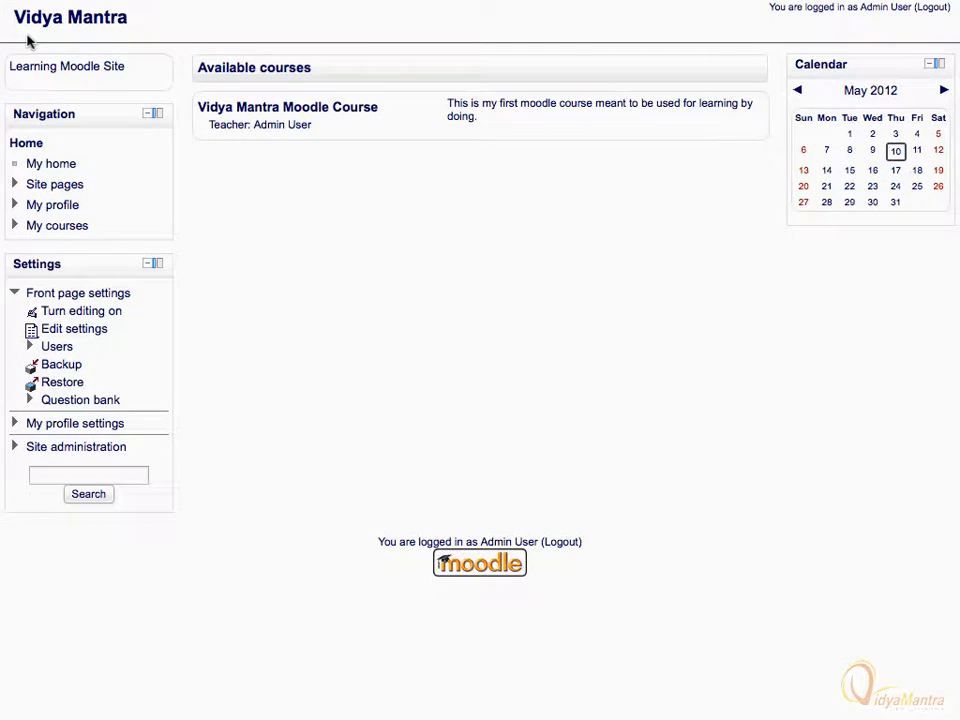
mouse_move(22, 184)
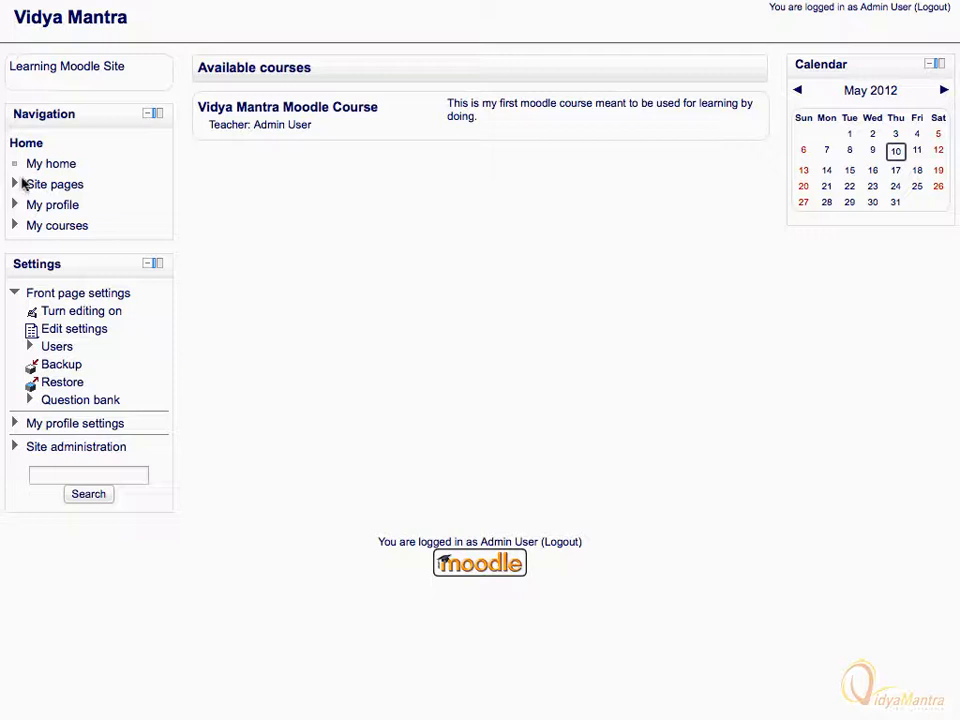
mouse_move(16, 448)
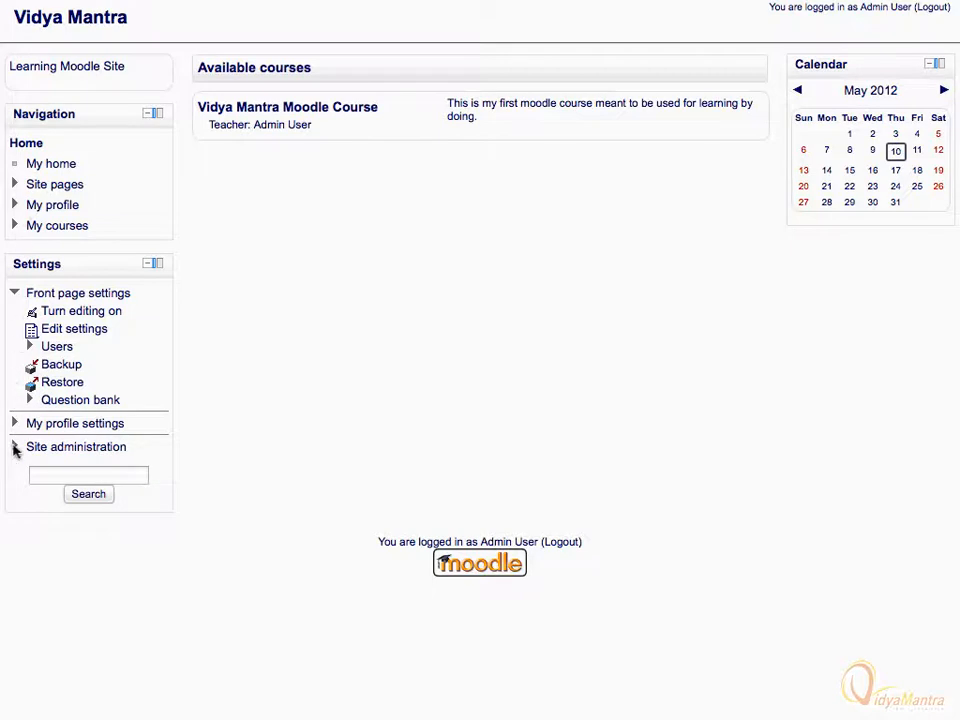
- Expand Site administration, Plugins and Repositories in the Settings block
left_click(76, 446)
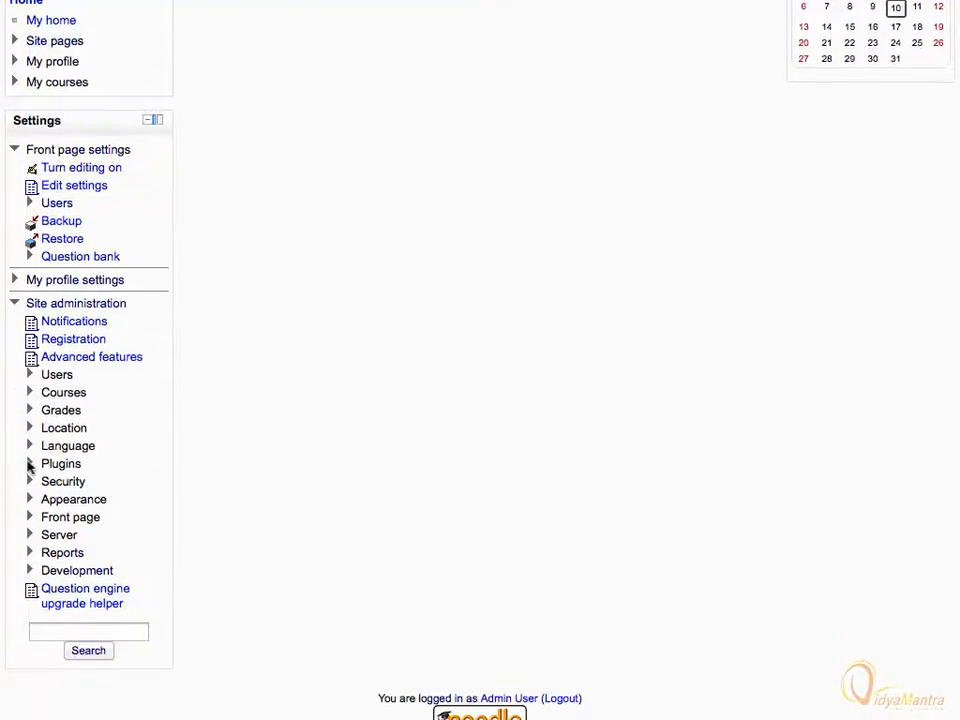
left_click(30, 464)
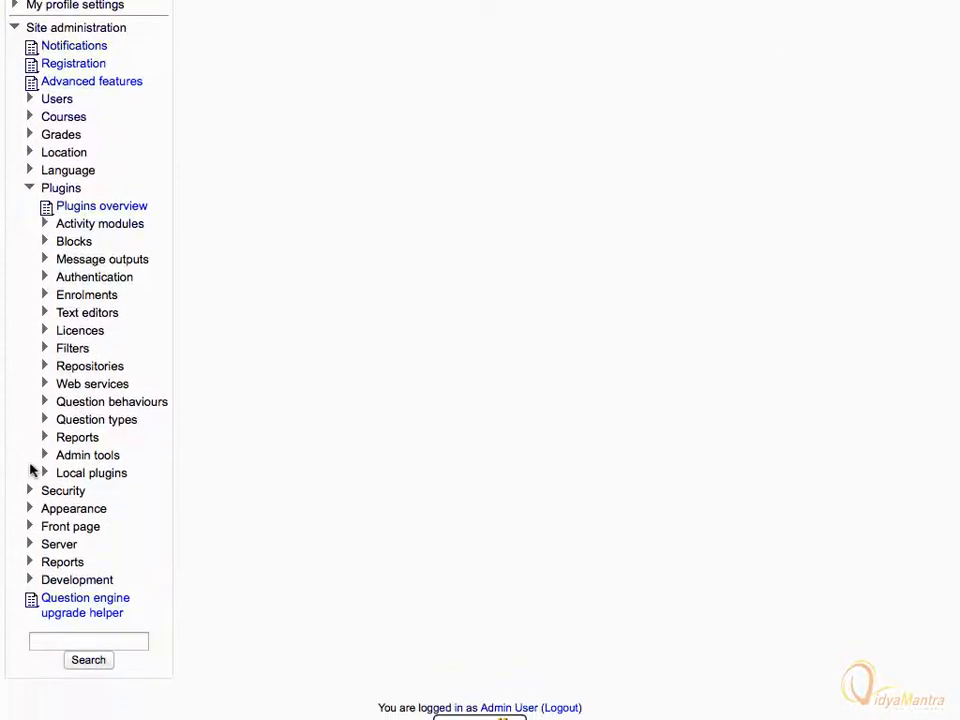
left_click(44, 364)
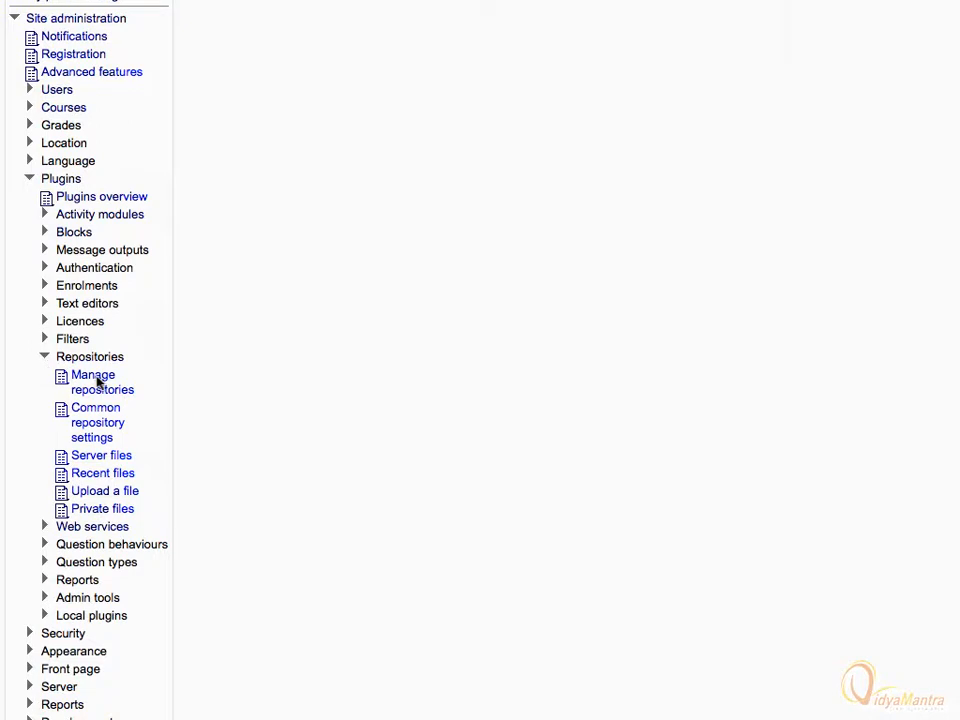
- On Manage repositories, set Google Docs to Enabled and visible
left_click(102, 382)
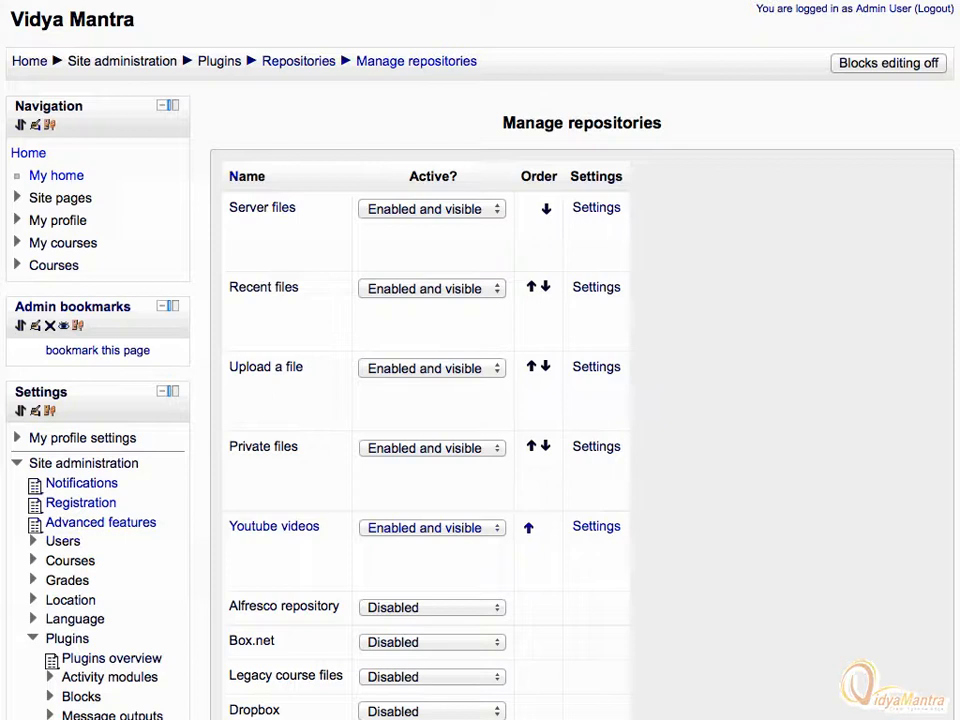
scroll("down", 3)
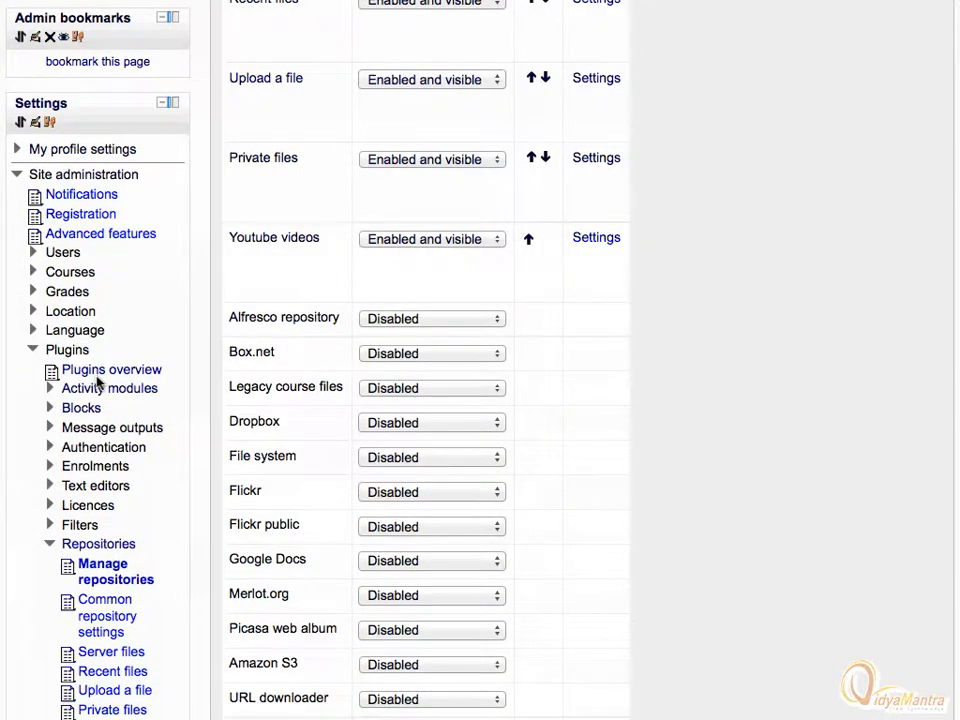
left_click(432, 560)
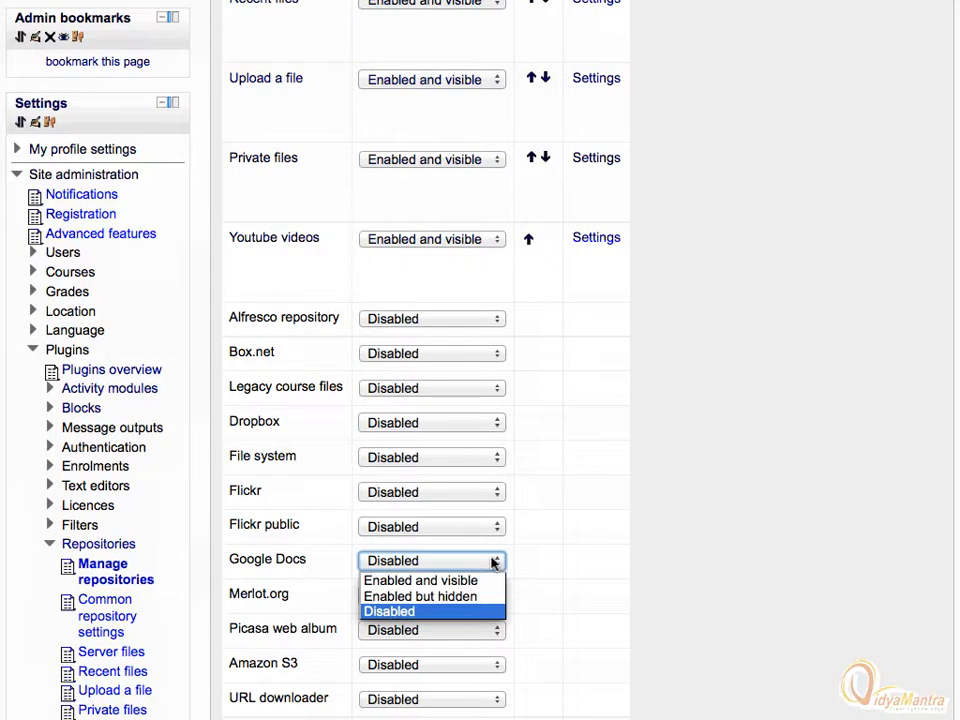
mouse_move(400, 590)
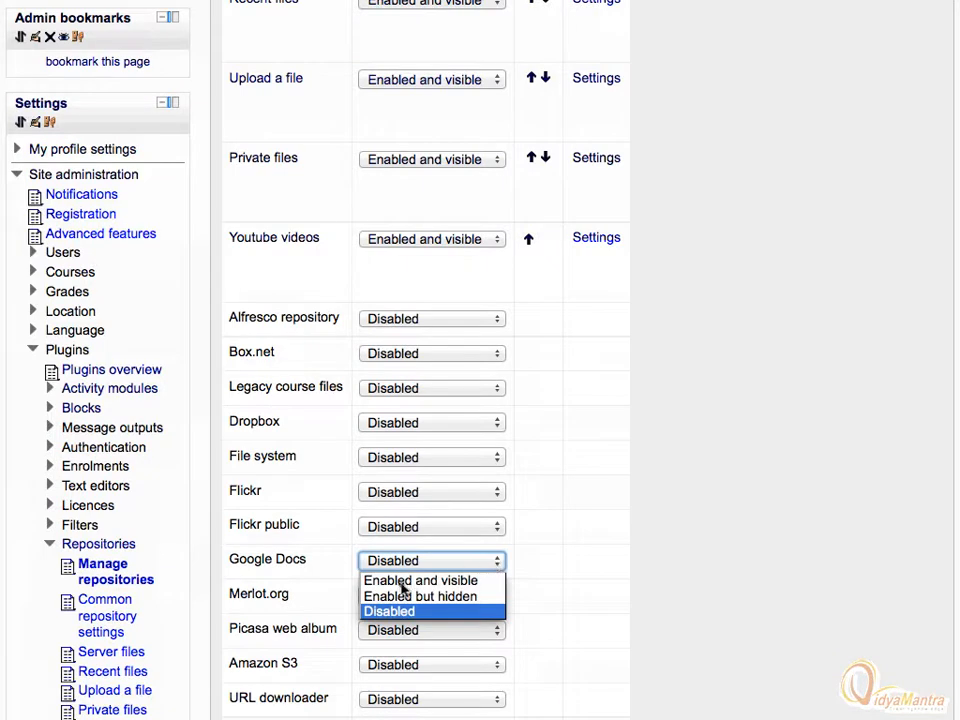
left_click(420, 580)
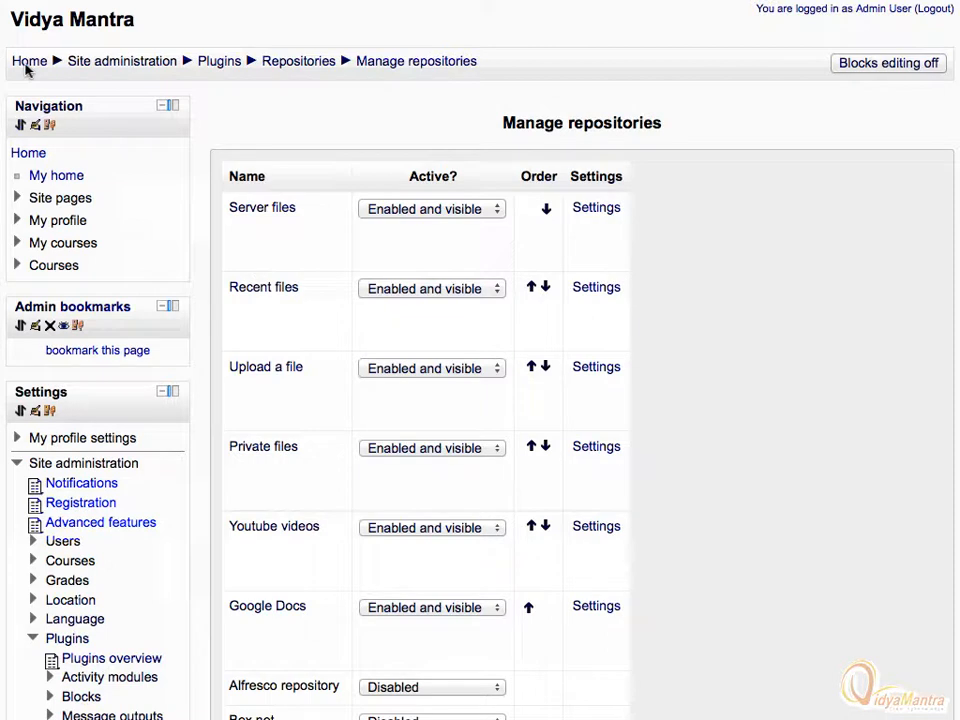
- Return to the front page and enter the Vidya Mantra Moodle Course
left_click(28, 60)
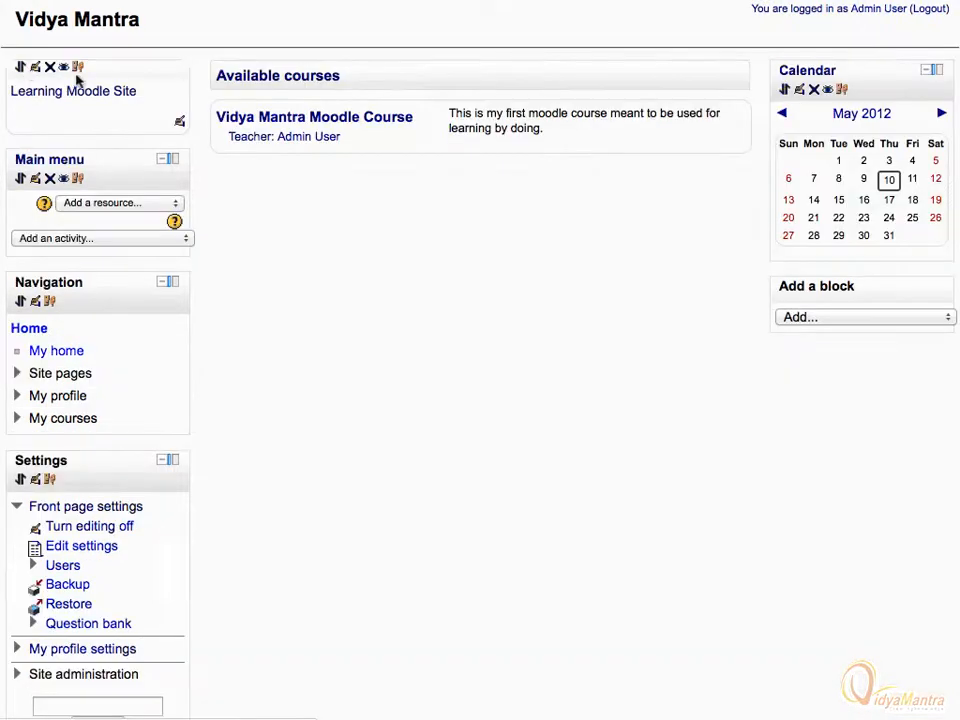
left_click(314, 116)
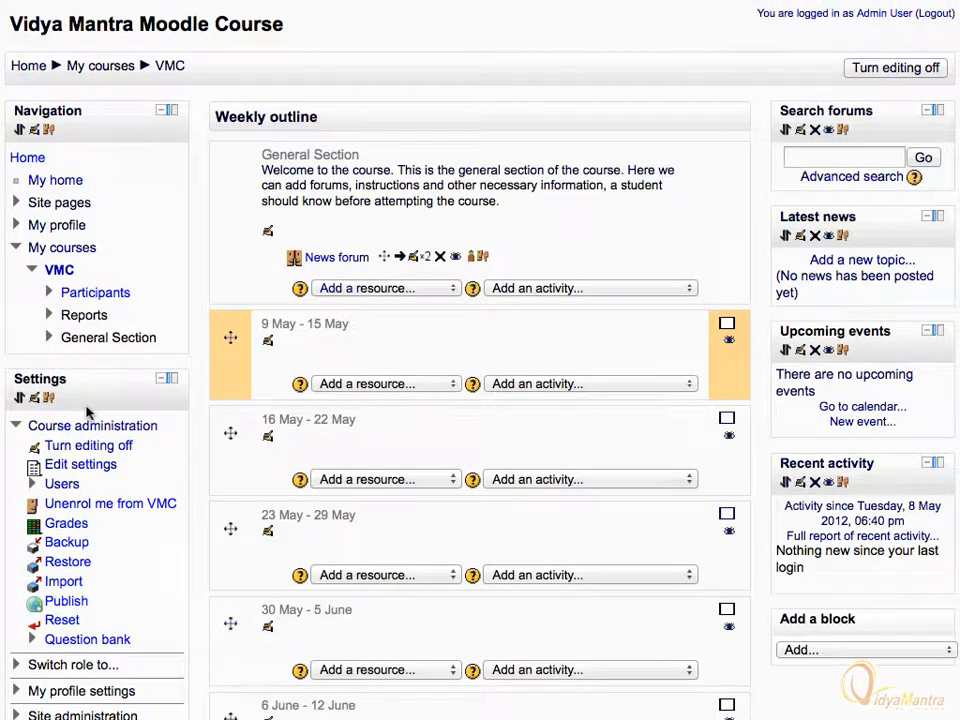
mouse_move(396, 390)
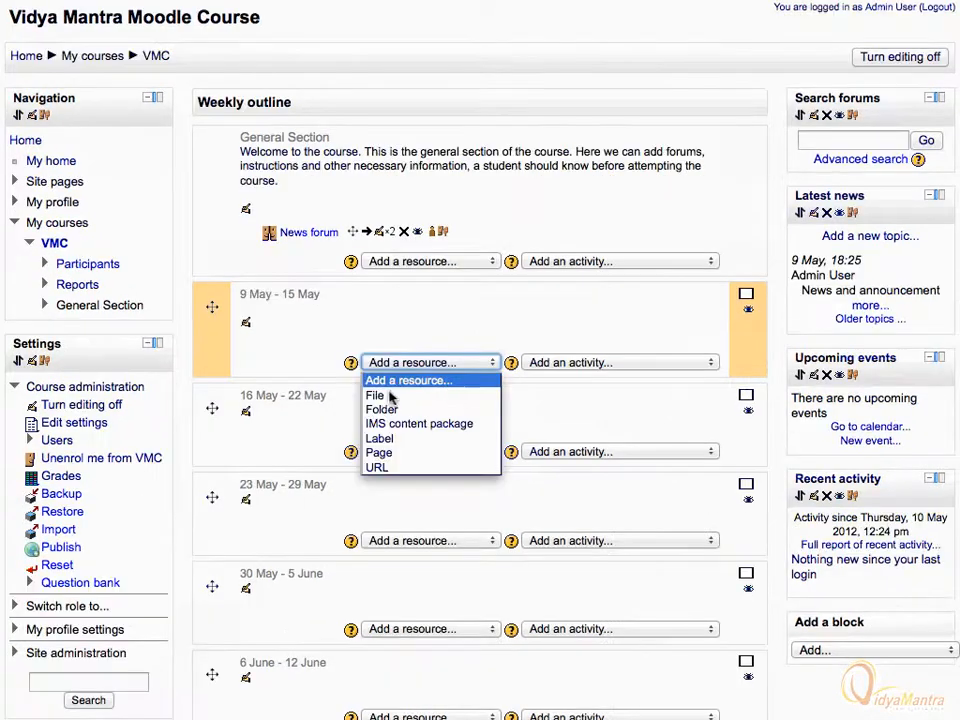
- Add a File resource to the 9 May – 15 May week and bring up its file picker
left_click(374, 396)
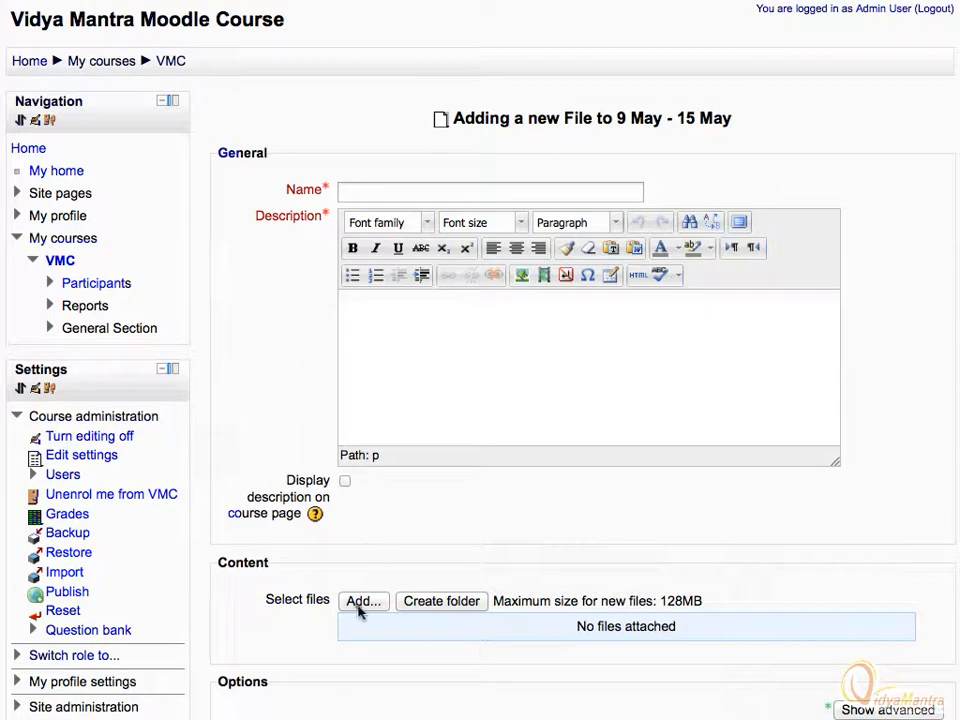
left_click(364, 600)
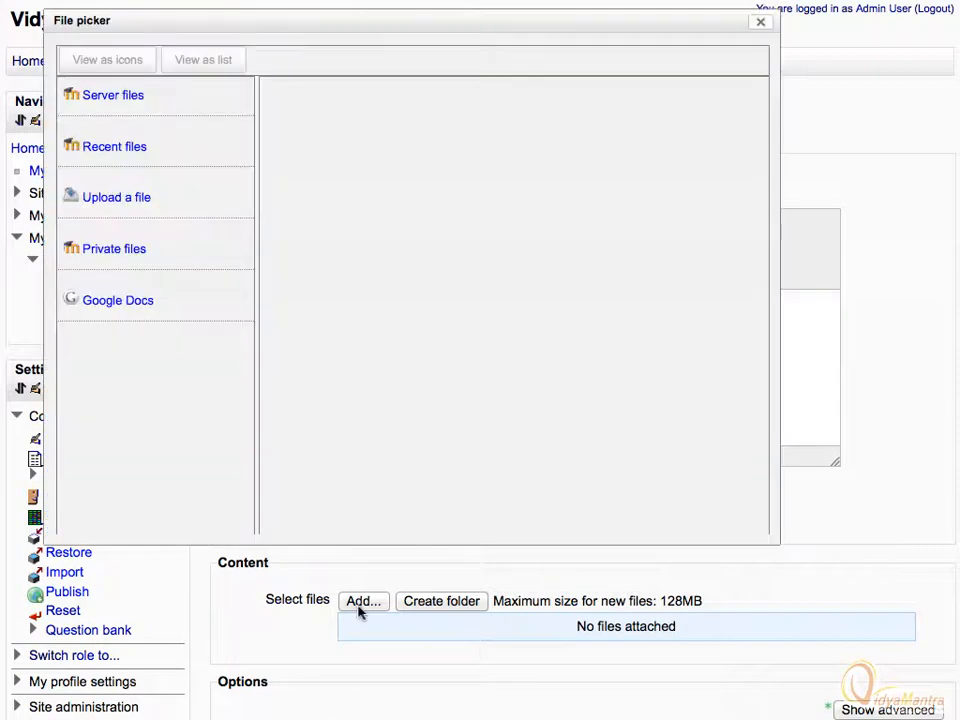
mouse_move(192, 418)
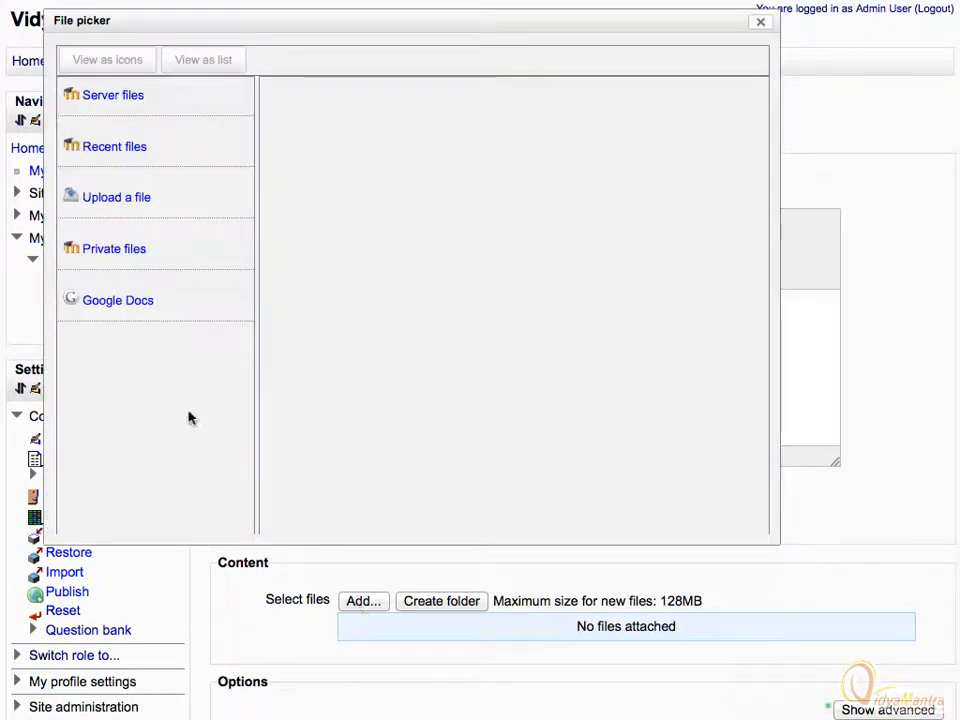
left_click(118, 300)
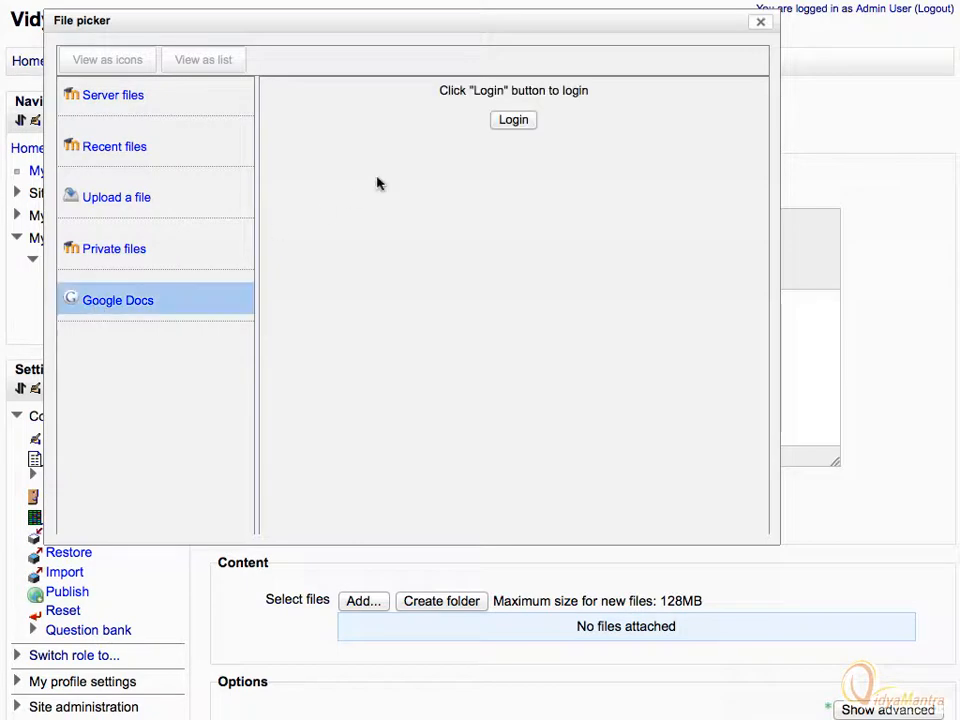
left_click(512, 120)
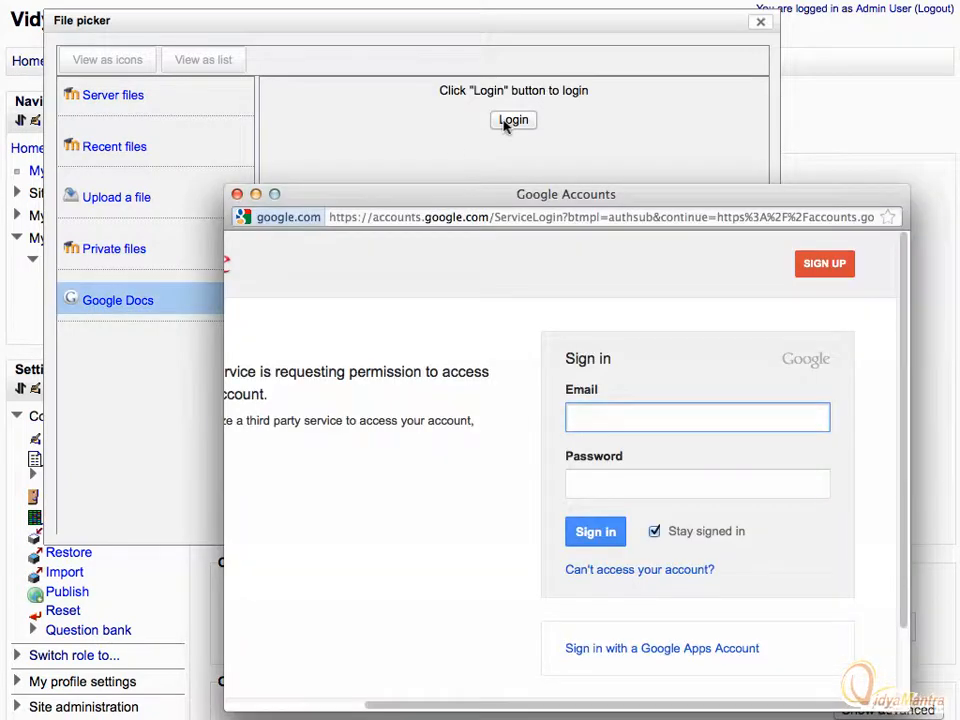
mouse_move(548, 318)
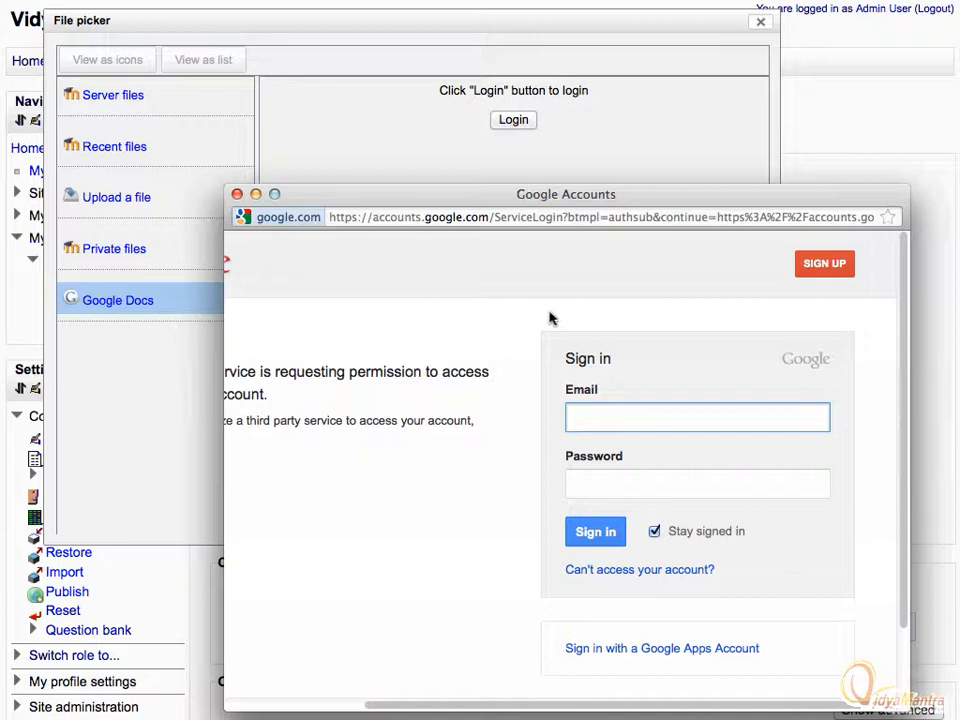
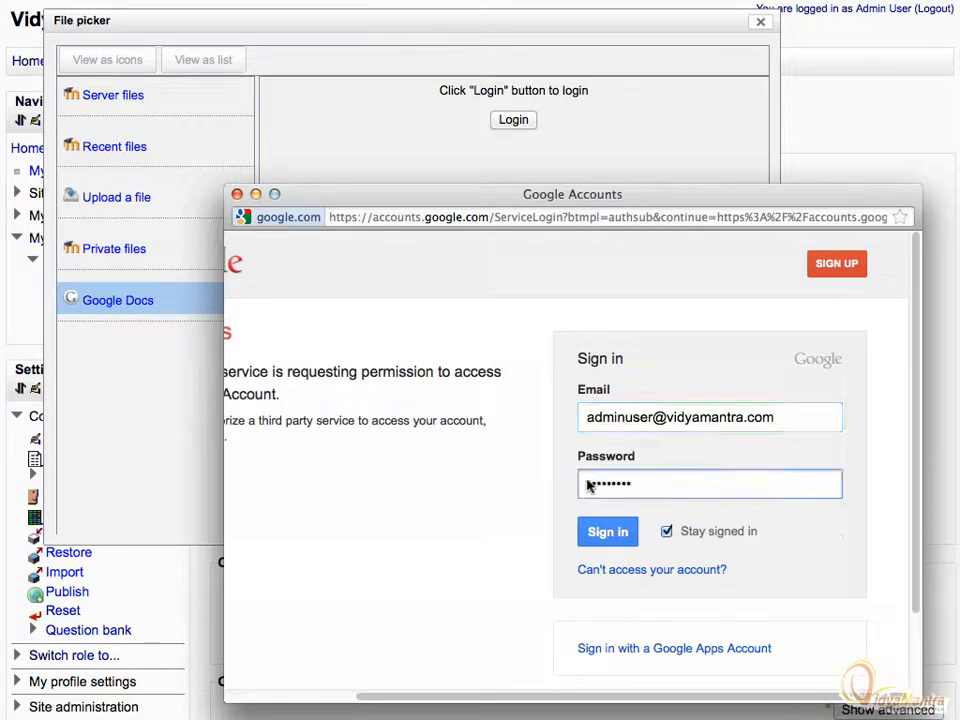
left_click(608, 532)
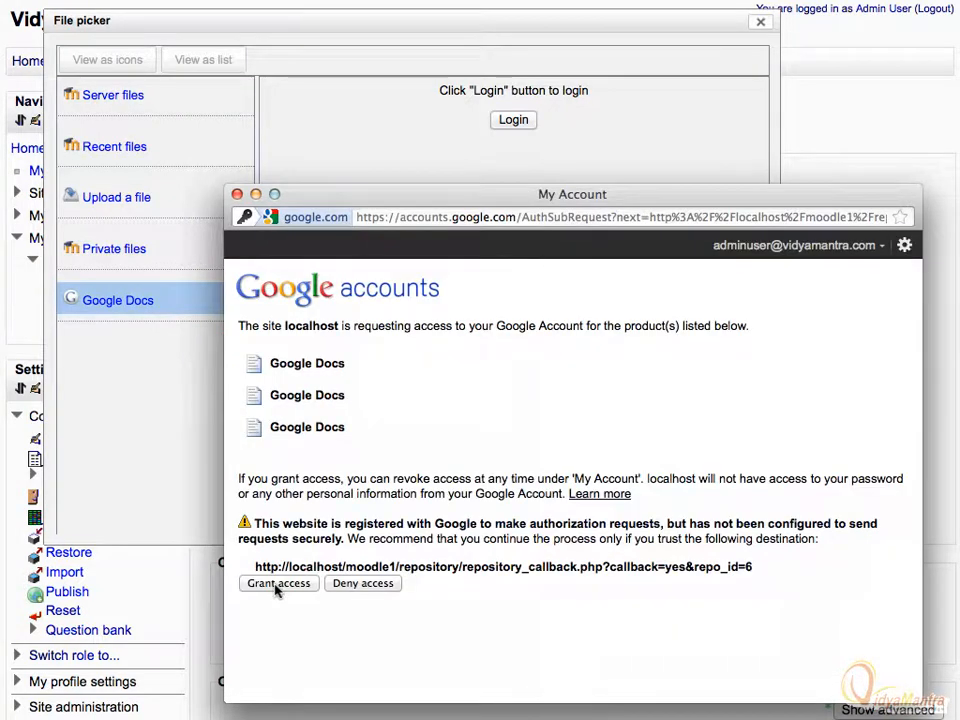
- Grant the site access so the Google Docs files are listed
left_click(278, 584)
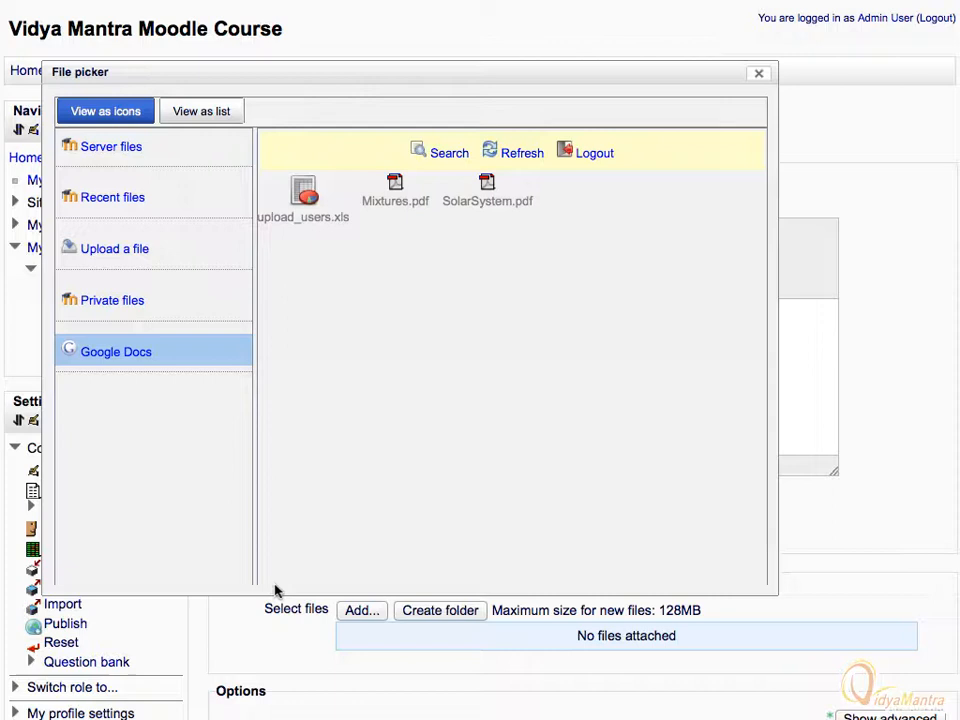
mouse_move(430, 308)
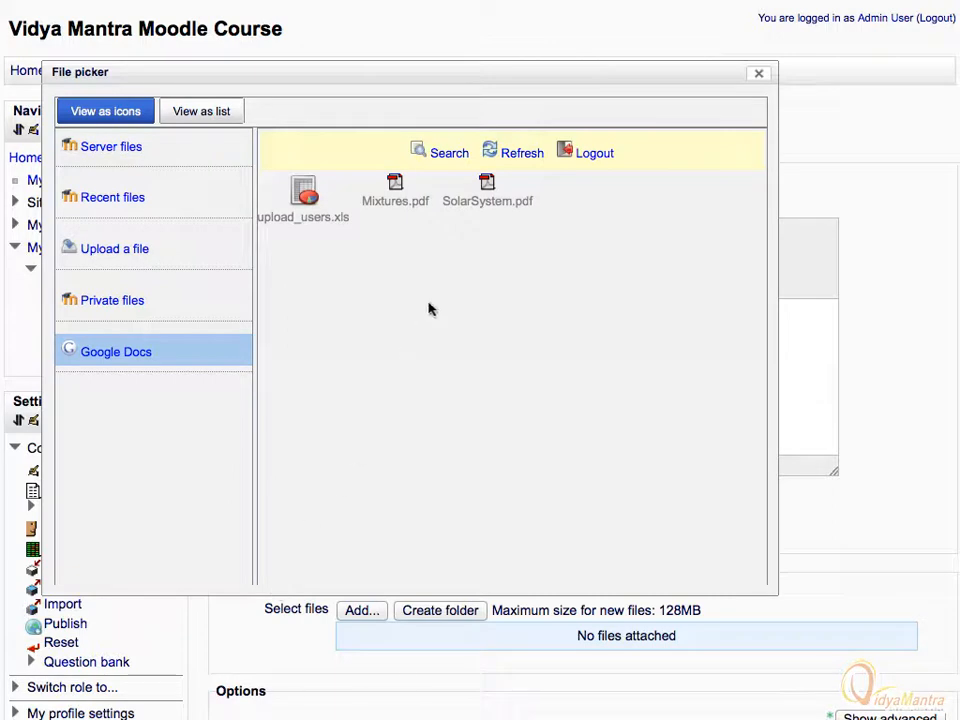
- Select SolarSystem.pdf from Google Docs as the resource's file
left_click(488, 190)
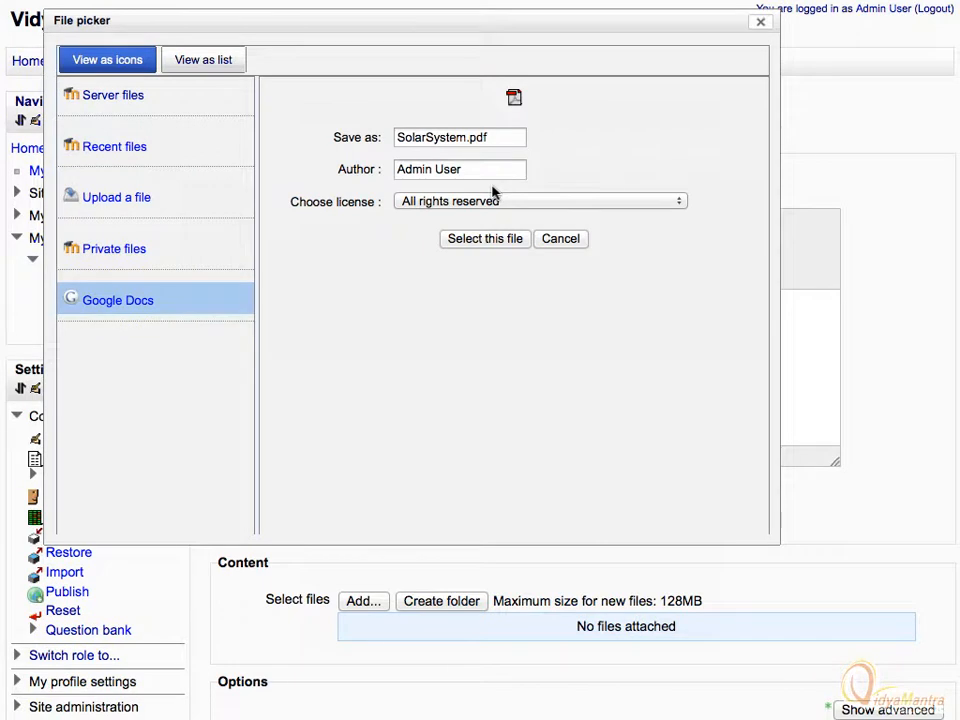
mouse_move(472, 244)
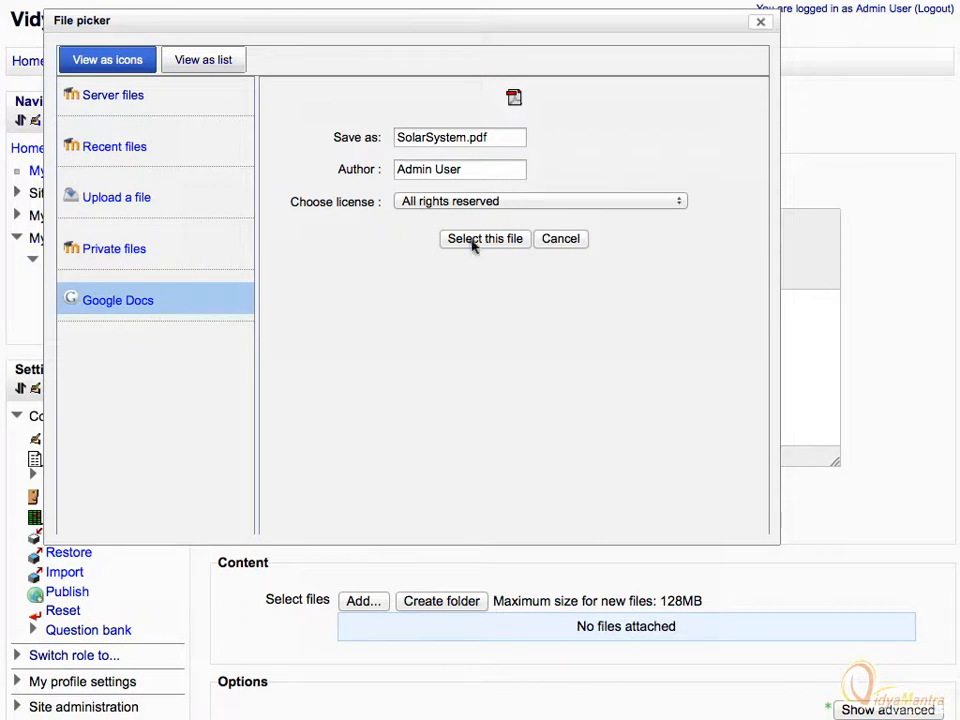
left_click(484, 238)
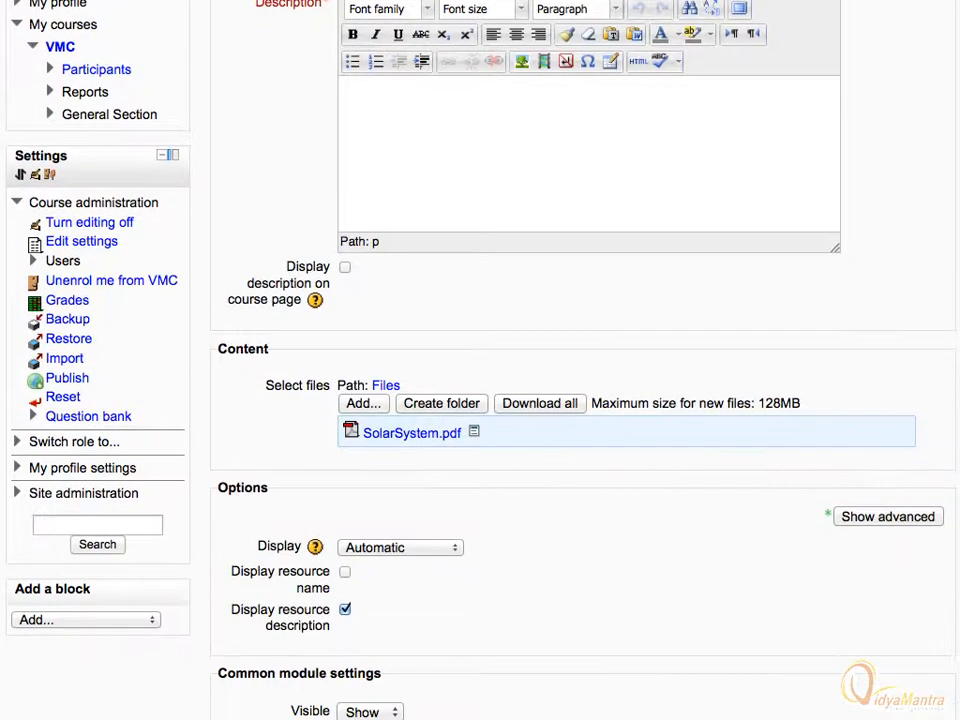